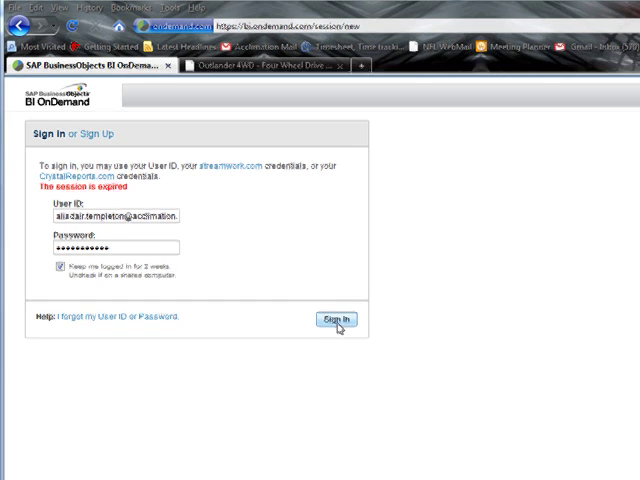
Sign in to the BI OnDemand analytics service
{"action": "left_click", "coordinate": [334, 318]}
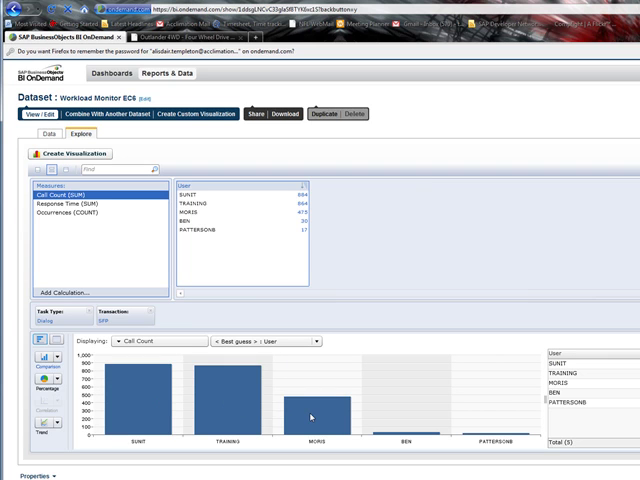
{"action": "mouse_move", "coordinate": [312, 416]}
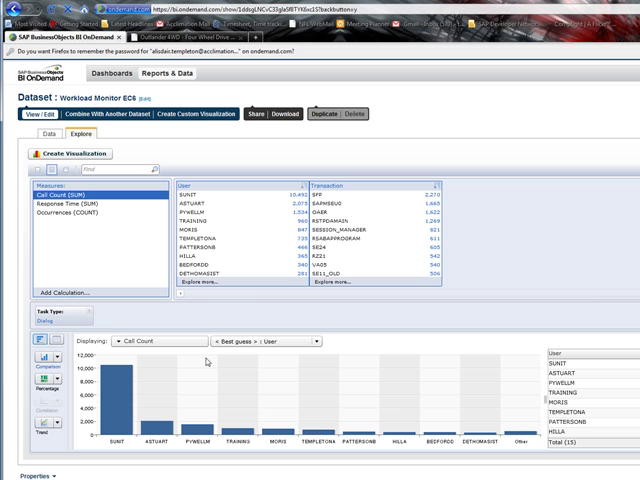
Select the Transaction facet so the bar chart shows Call Count by Transaction
{"action": "left_click", "coordinate": [160, 420]}
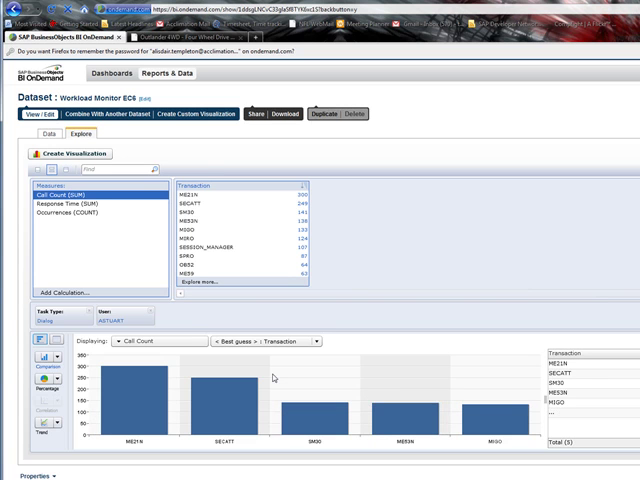
{"action": "mouse_move", "coordinate": [272, 378]}
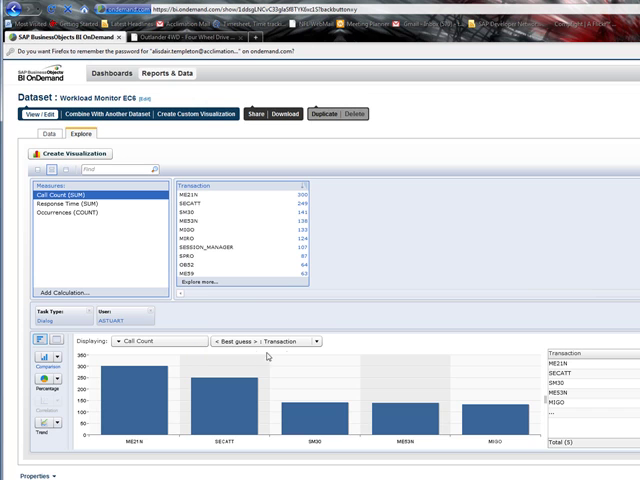
{"action": "mouse_move", "coordinate": [148, 400]}
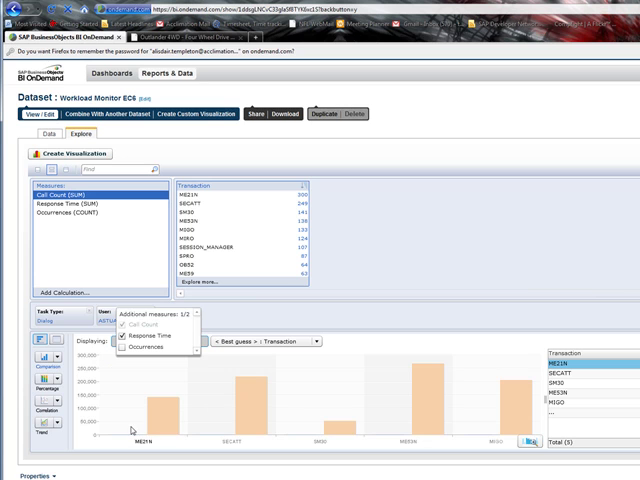
{"action": "mouse_move", "coordinate": [388, 418]}
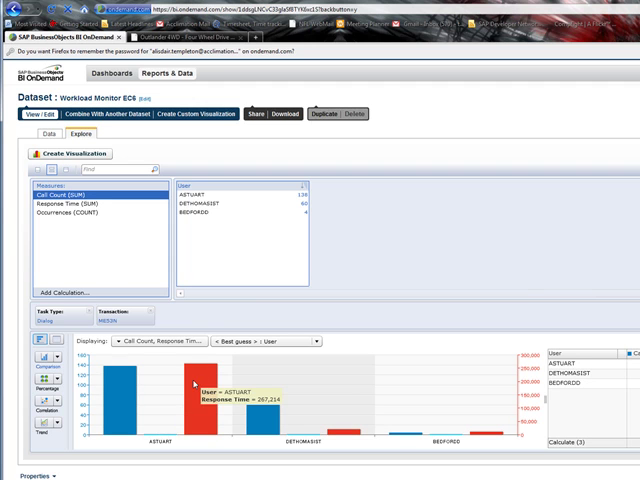
{"action": "mouse_move", "coordinate": [120, 378]}
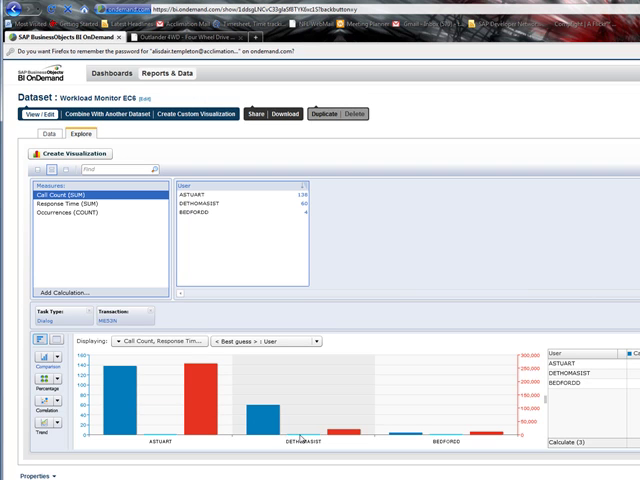
{"action": "mouse_move", "coordinate": [296, 428]}
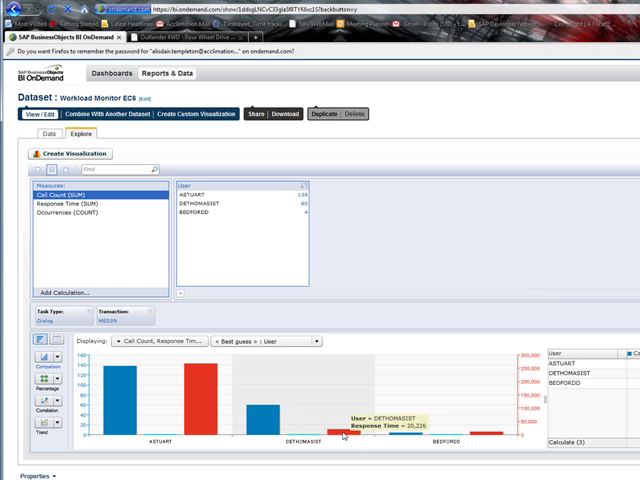
{"action": "mouse_move", "coordinate": [236, 416]}
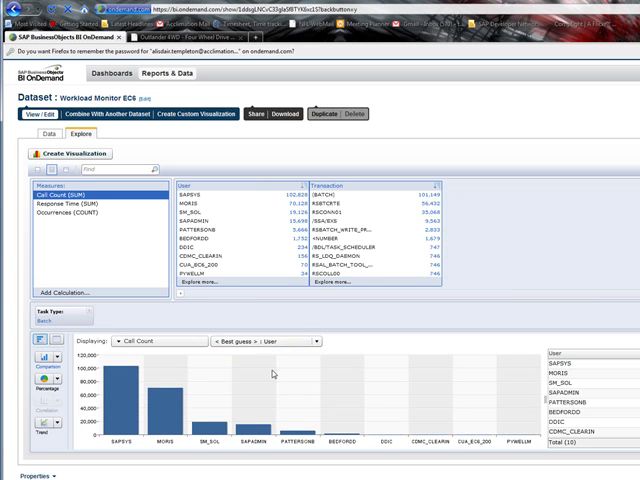
Pick four transactions in the Transaction facet to narrow the call-count chart
{"action": "left_click", "coordinate": [280, 340]}
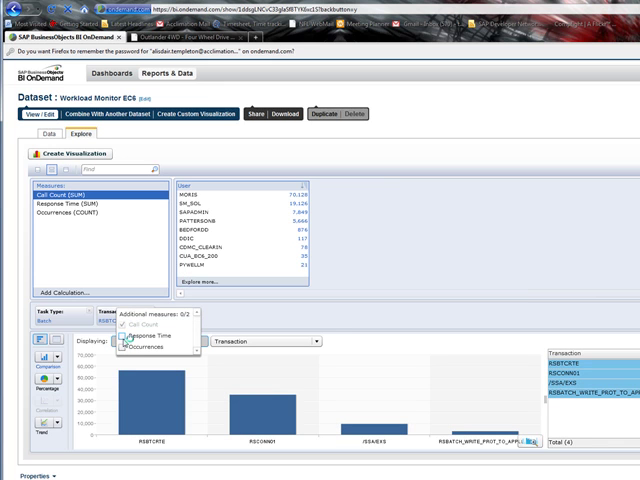
Add Response Time as a measure and break the tag cloud down by Transaction
{"action": "left_click", "coordinate": [124, 338]}
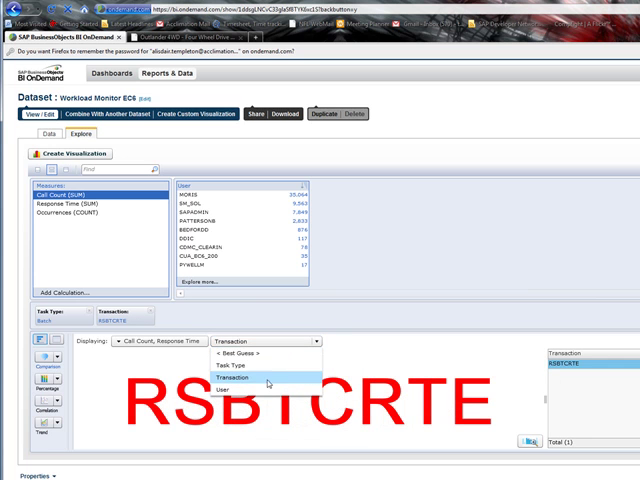
{"action": "left_click", "coordinate": [270, 396]}
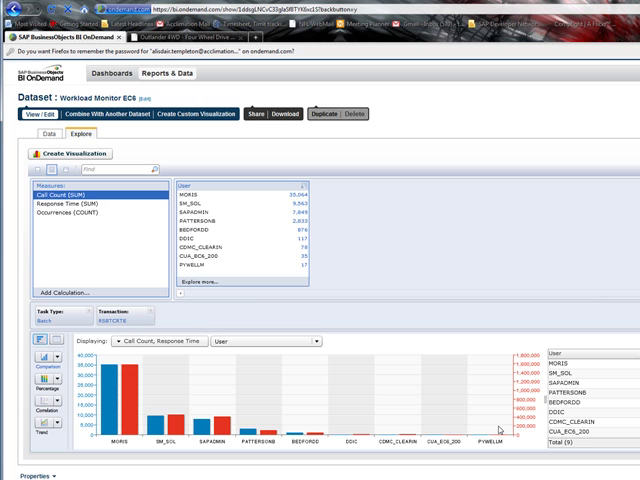
{"action": "mouse_move", "coordinate": [450, 308]}
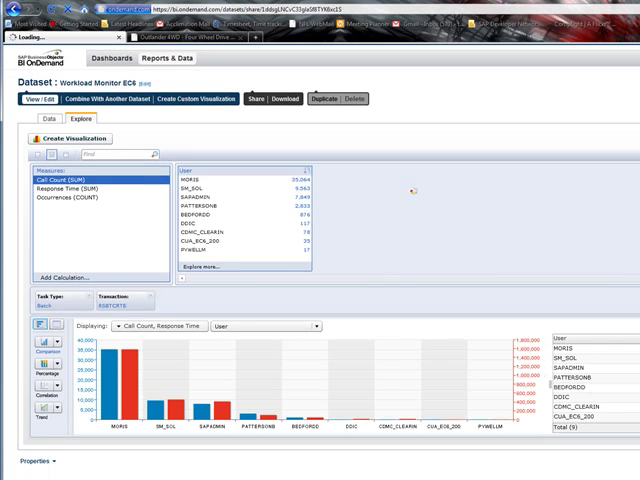
Open the dataset's sharing page with collaborators and invitation form
{"action": "left_click", "coordinate": [260, 100]}
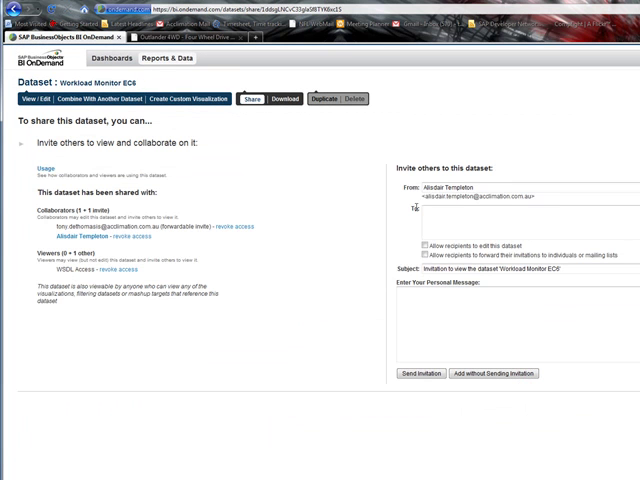